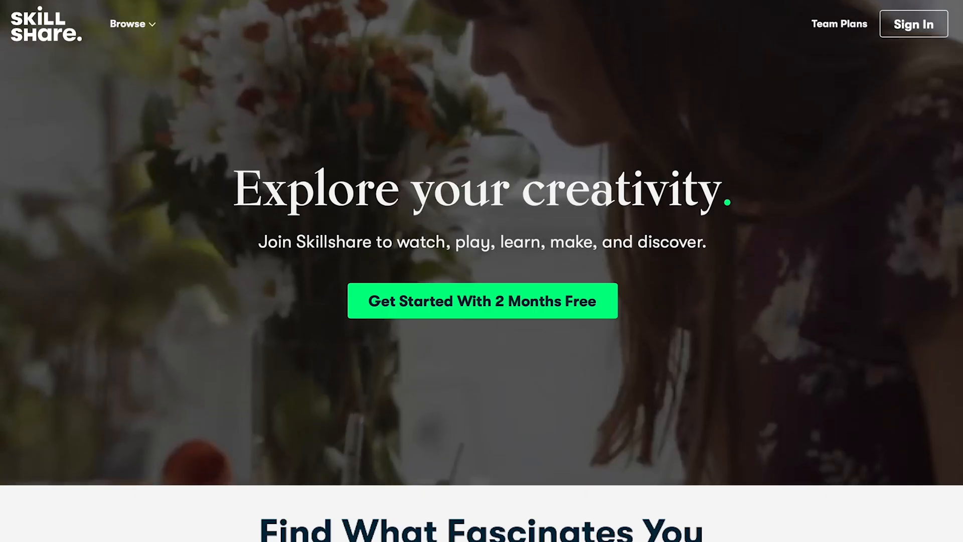
- Scroll down through the Botanical Illustration class page
scroll("down", 3)
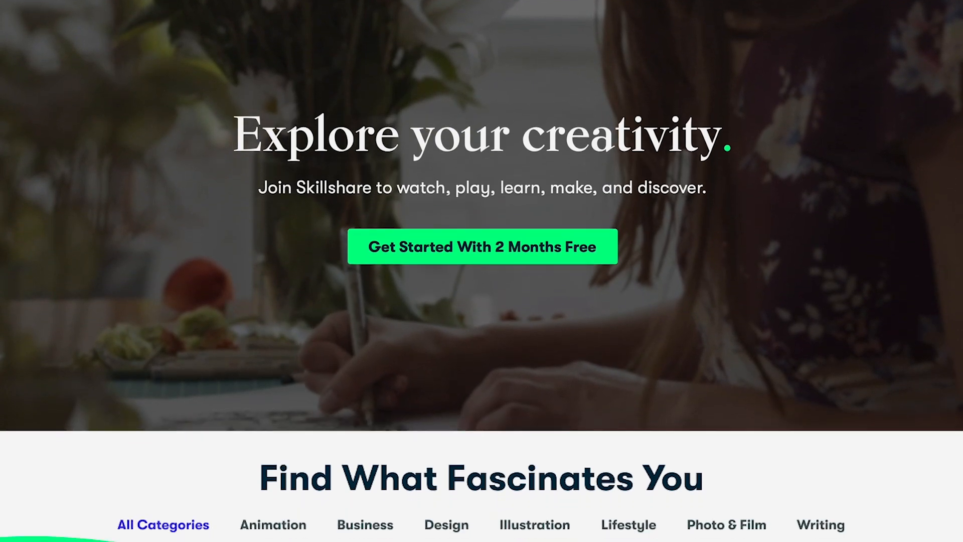
scroll("down", 3)
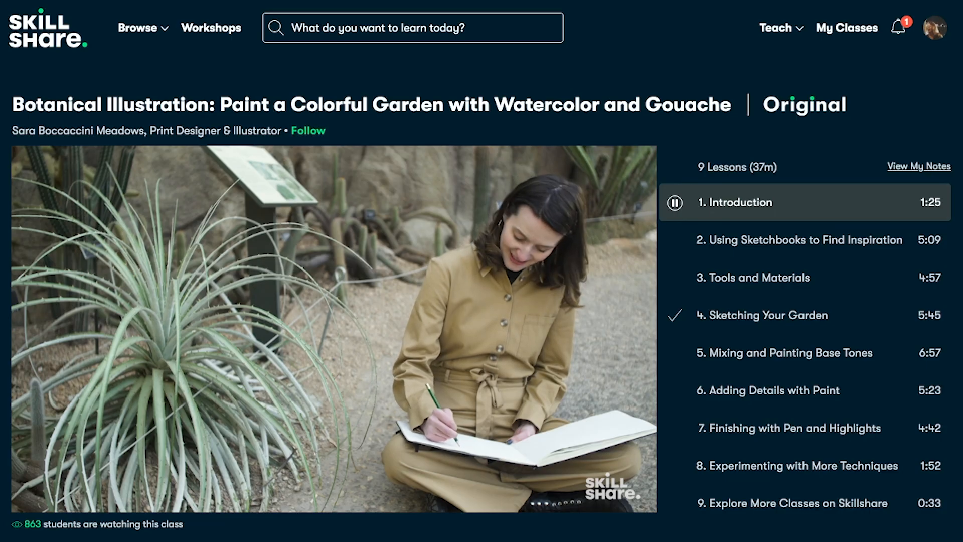
scroll("down", 3)
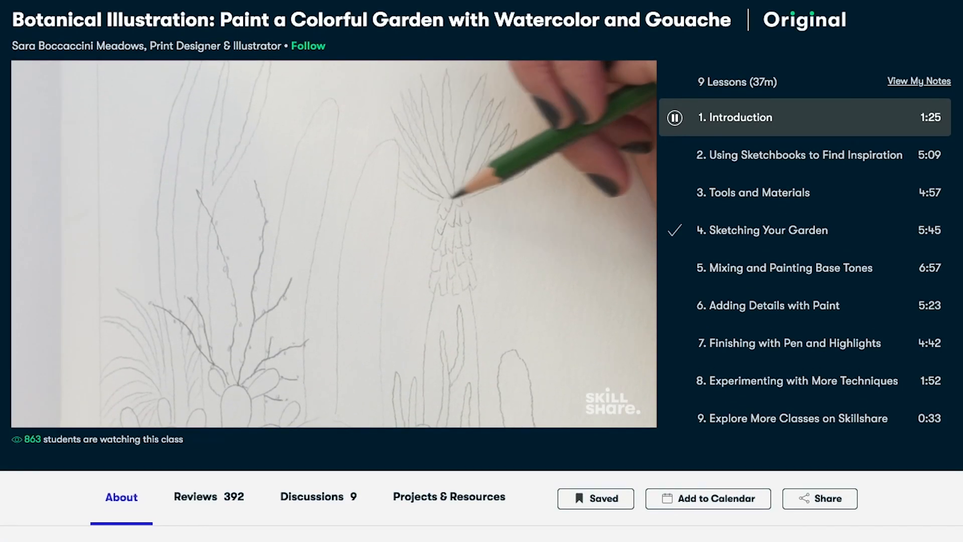
scroll("down", 3)
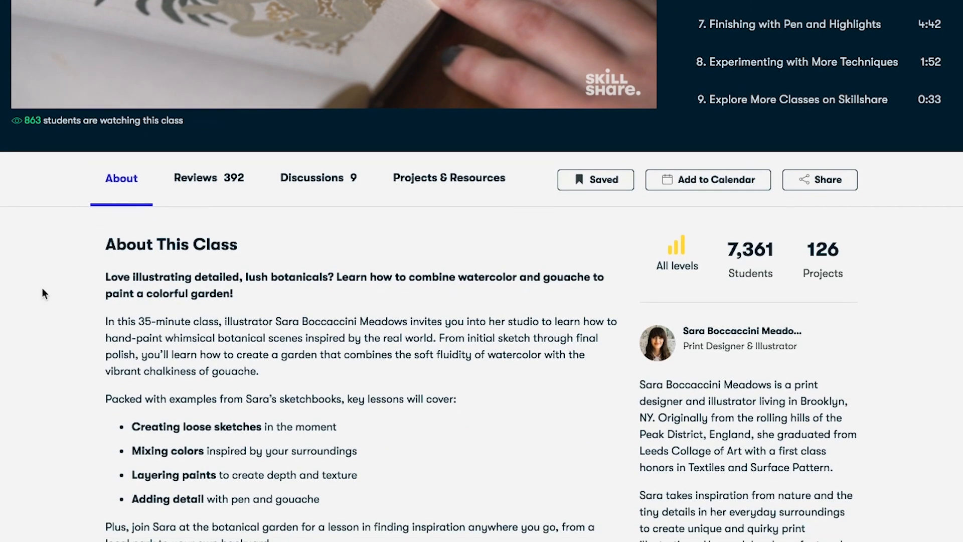
- View the Reviews, Discussions and Projects & Resources tabs, then the Student Projects grid
left_click(195, 178)
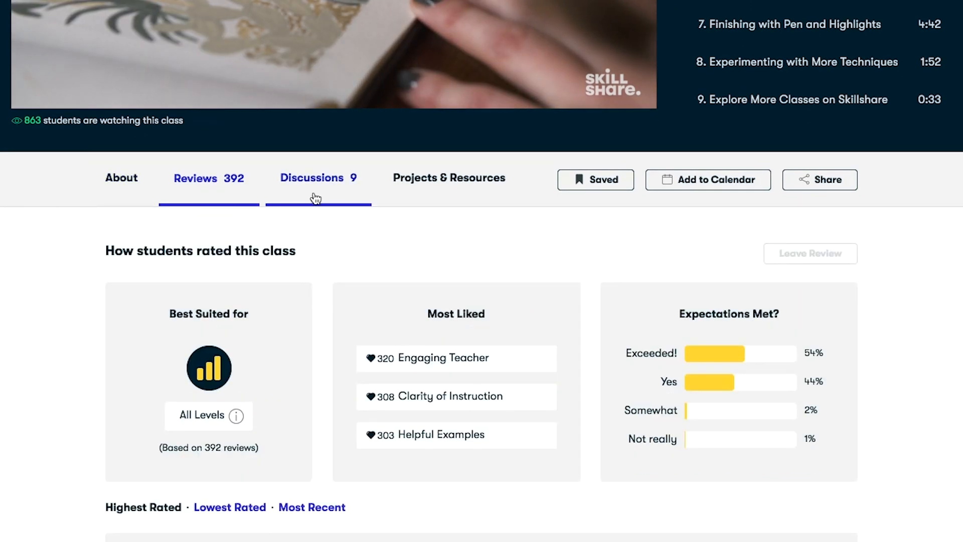
left_click(312, 178)
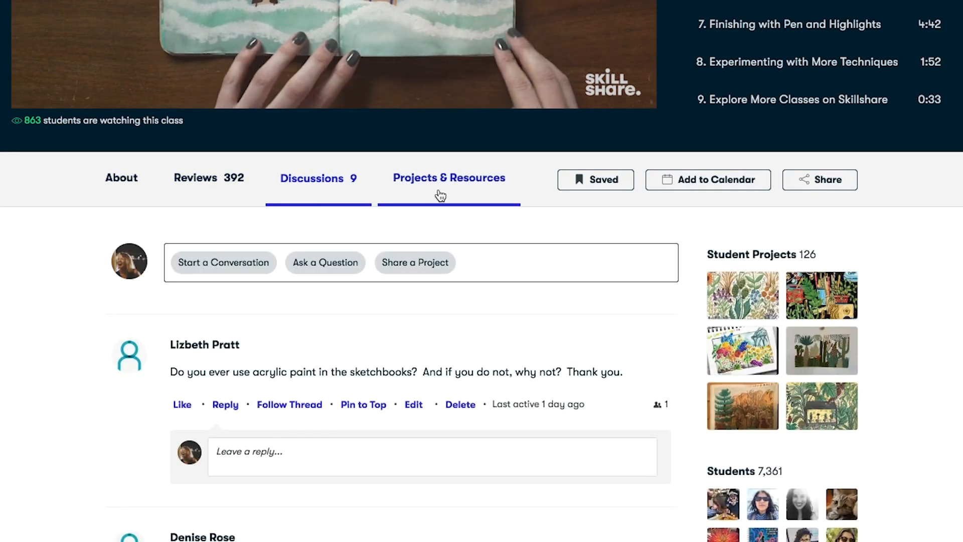
left_click(448, 177)
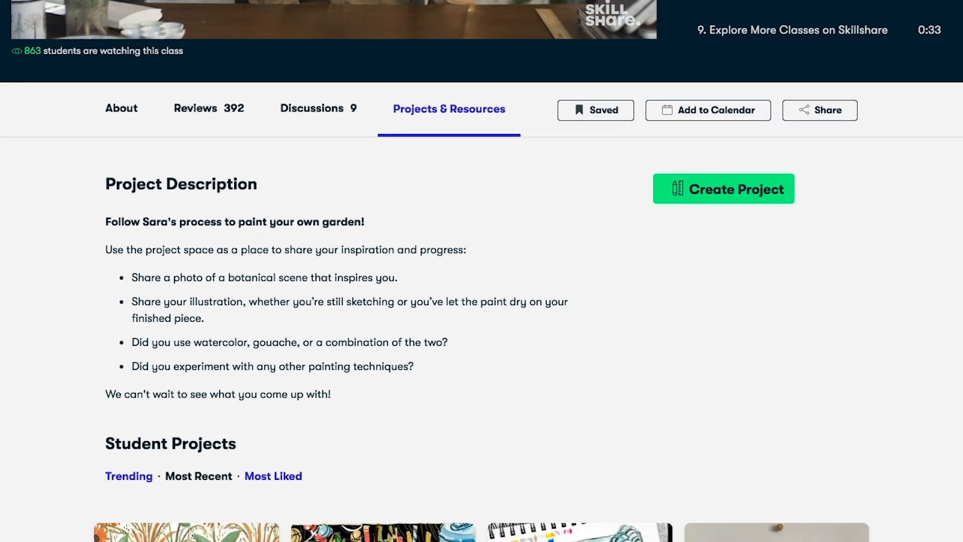
scroll("down", 3)
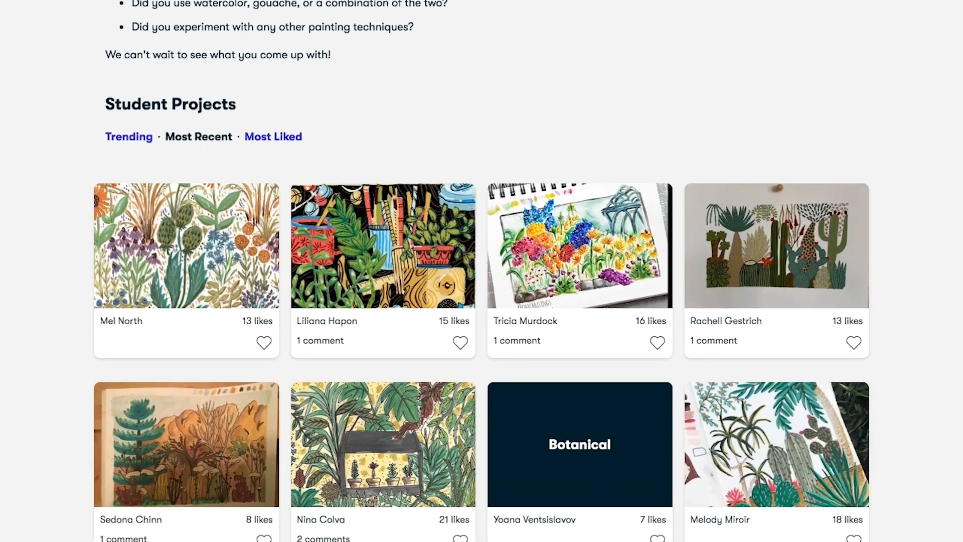
scroll("down", 3)
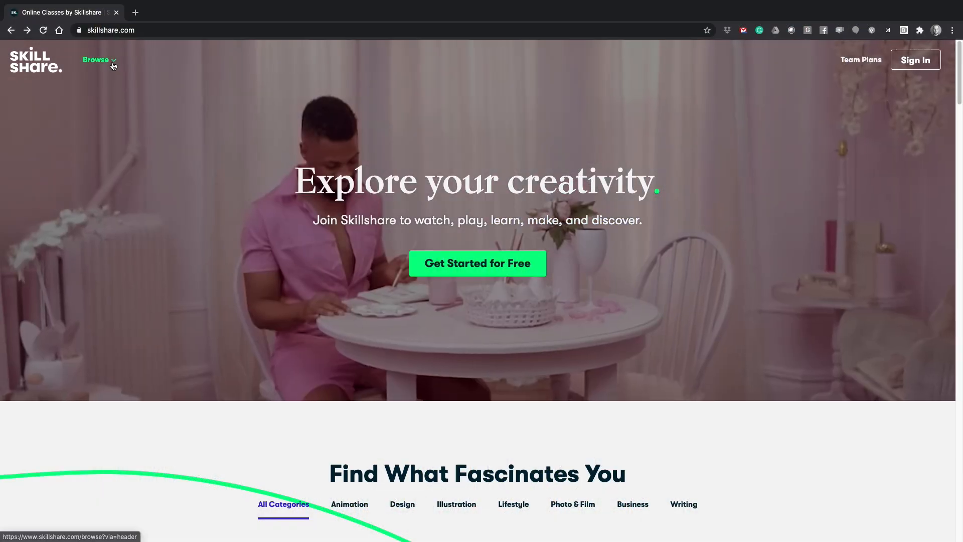
- Browse to UI/UX Design and open Intro to UX from Featured classes
left_click(96, 60)
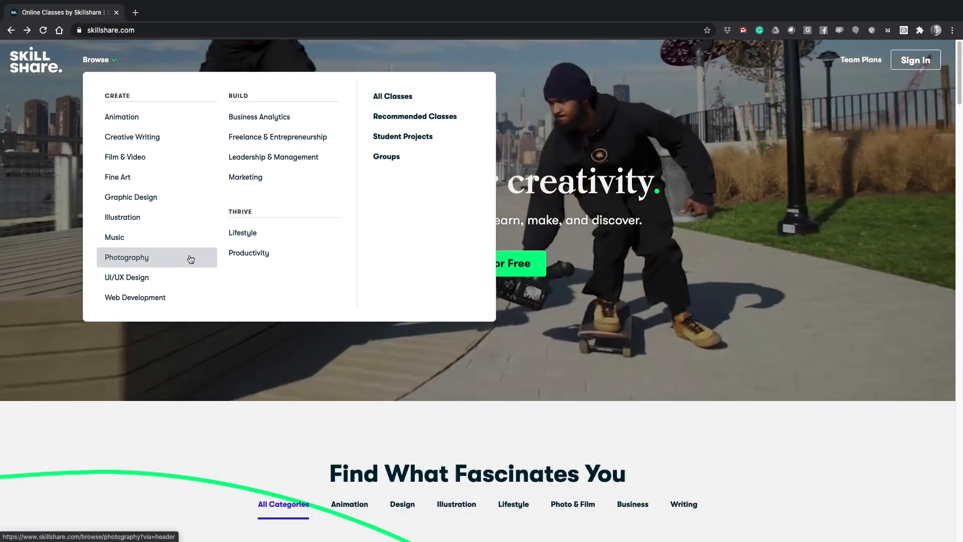
left_click(126, 277)
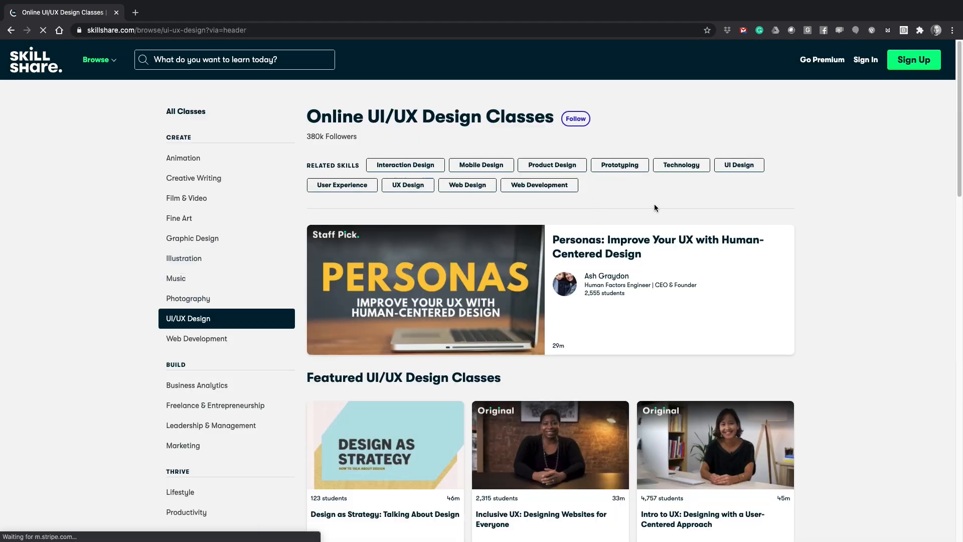
scroll("down", 3)
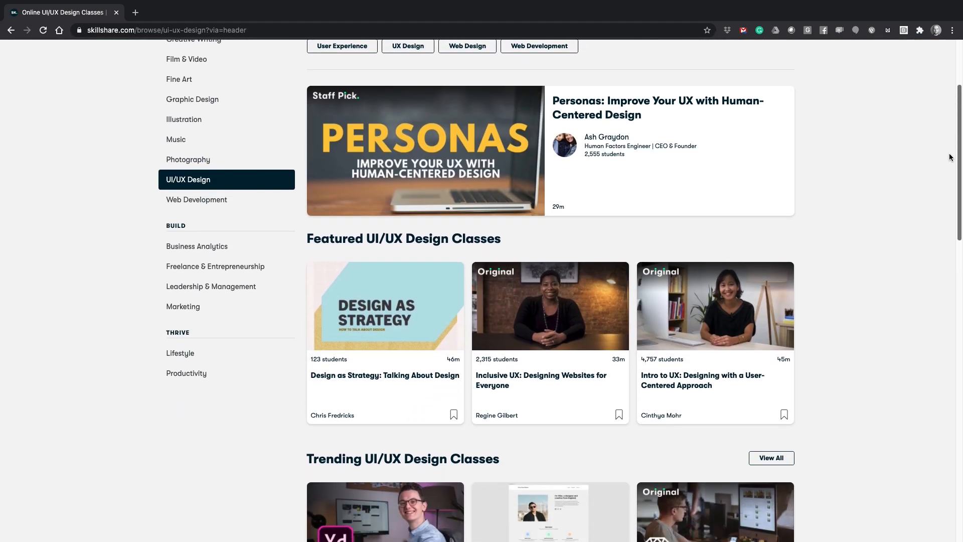
scroll("down", 3)
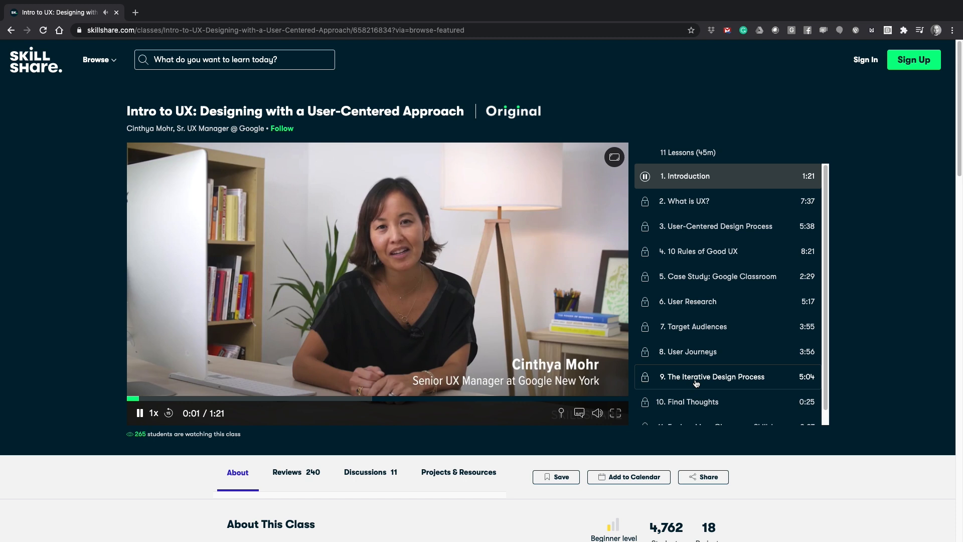
mouse_move(383, 508)
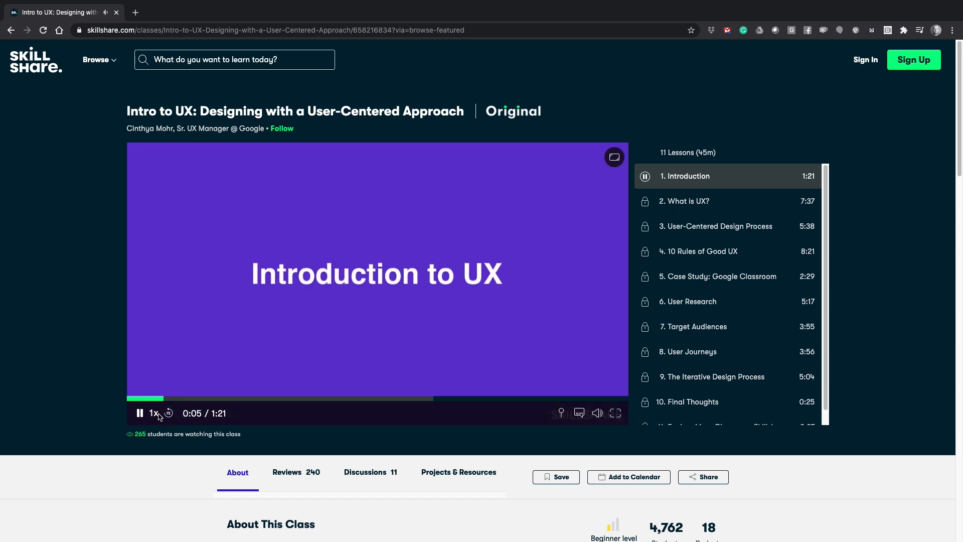
left_click(151, 413)
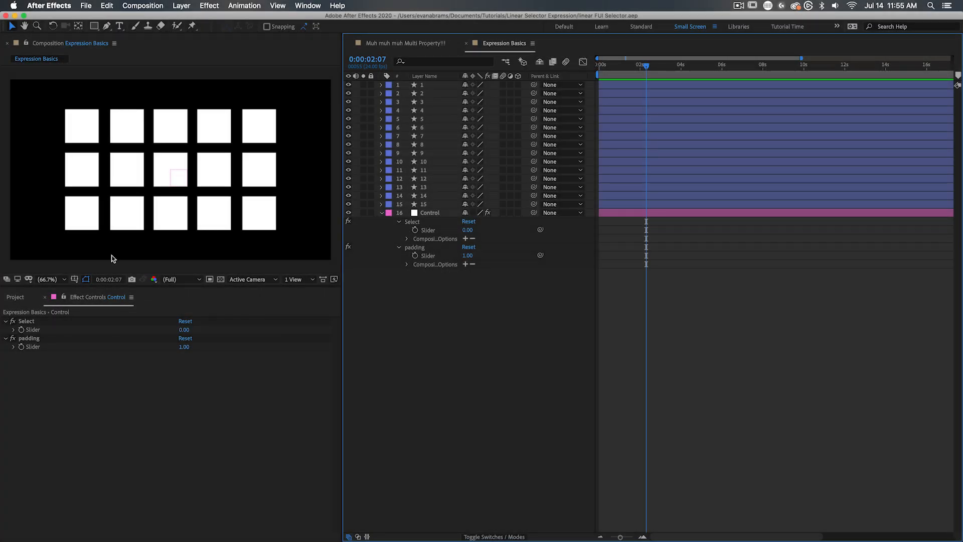
mouse_move(179, 173)
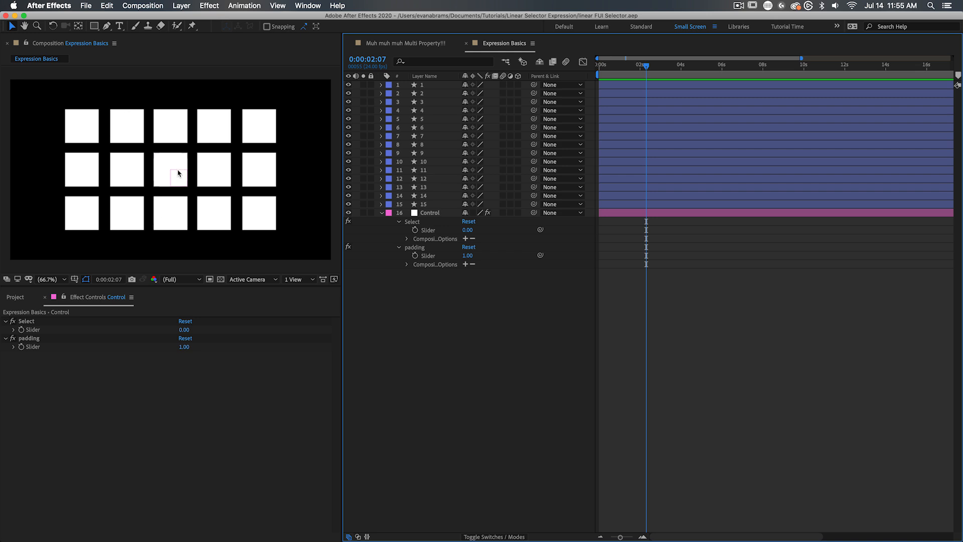
left_click(170, 170)
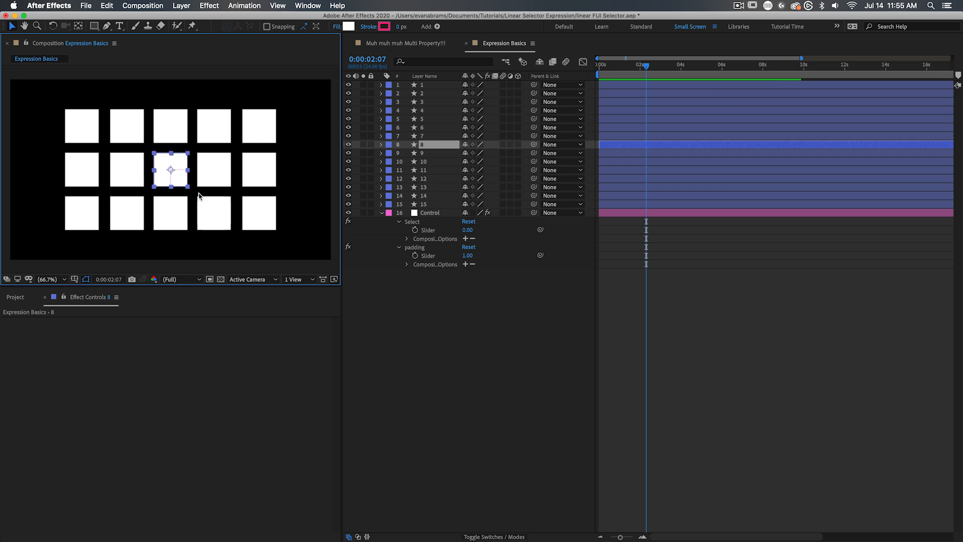
mouse_move(484, 304)
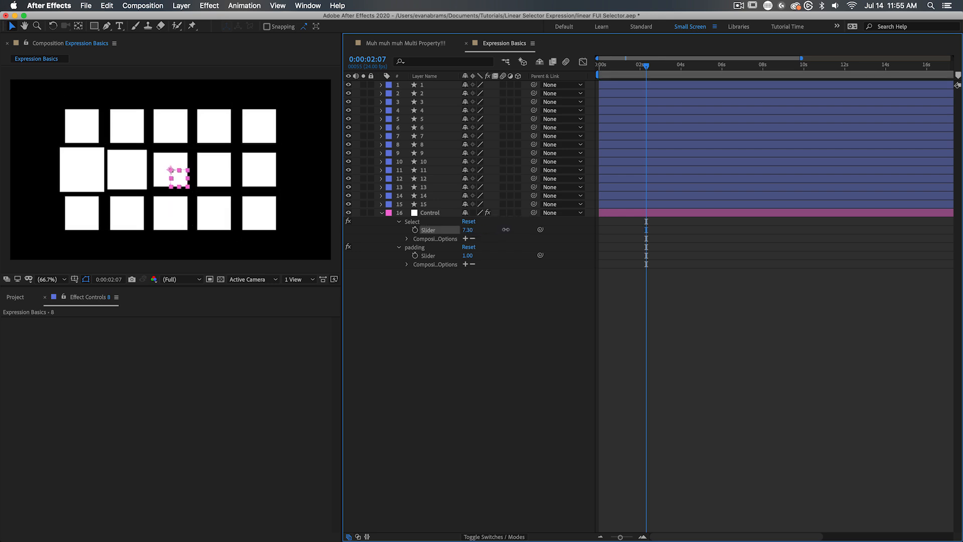
type("-0.20")
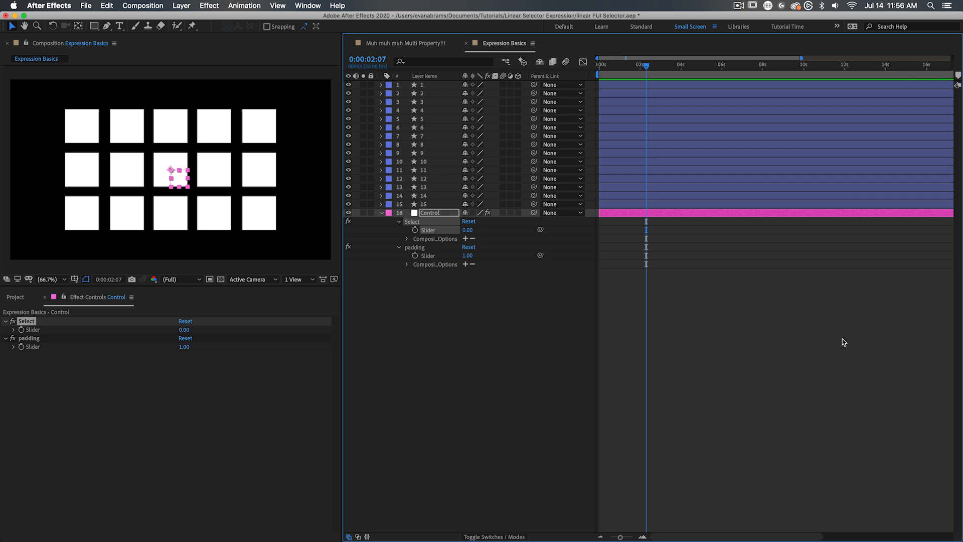
- Reveal layer 6's Scale expression and set the Control layer's Select slider to 6.00
left_click(421, 127)
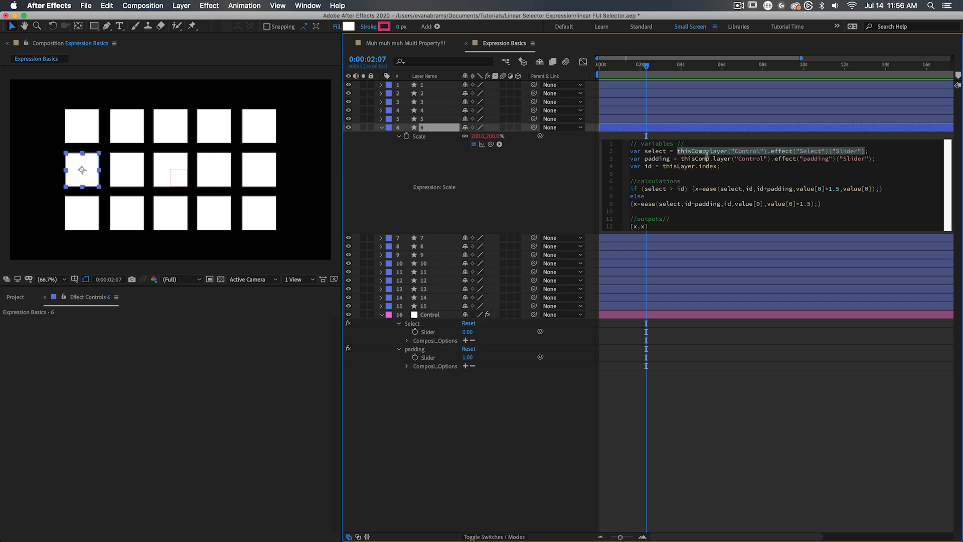
mouse_move(492, 145)
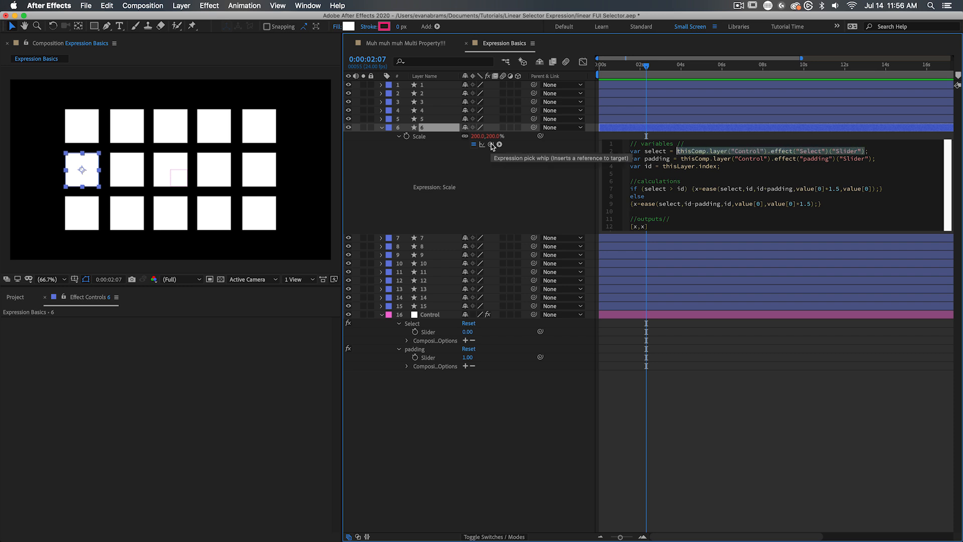
mouse_move(438, 334)
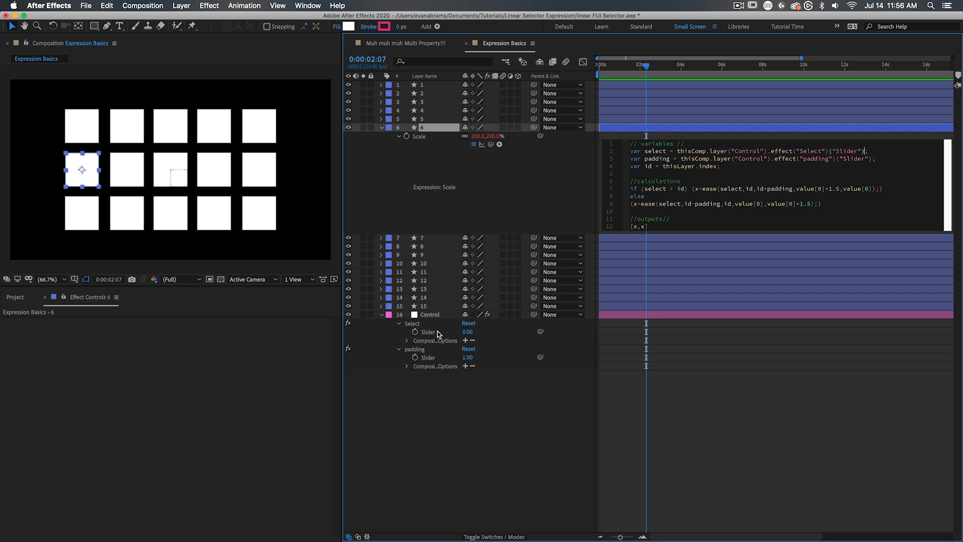
left_click(682, 158)
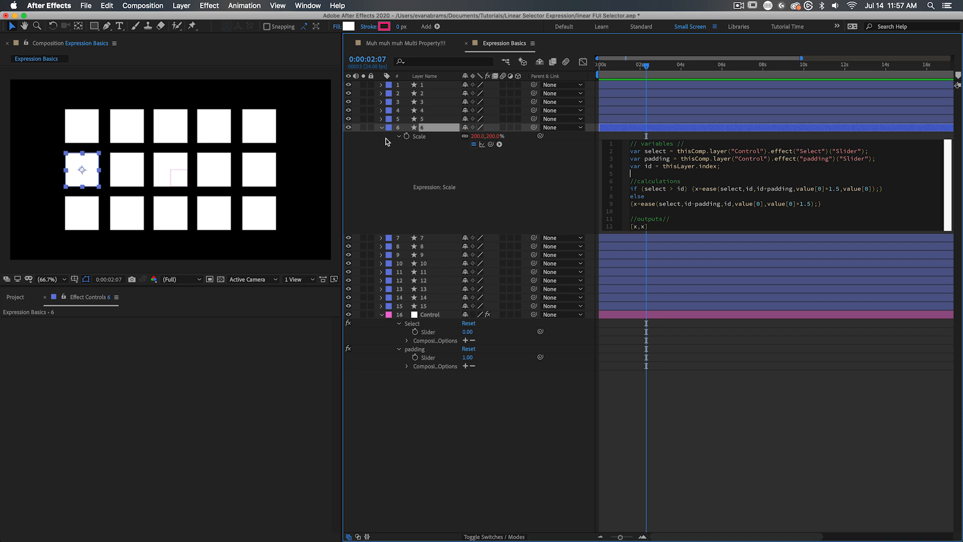
mouse_move(398, 136)
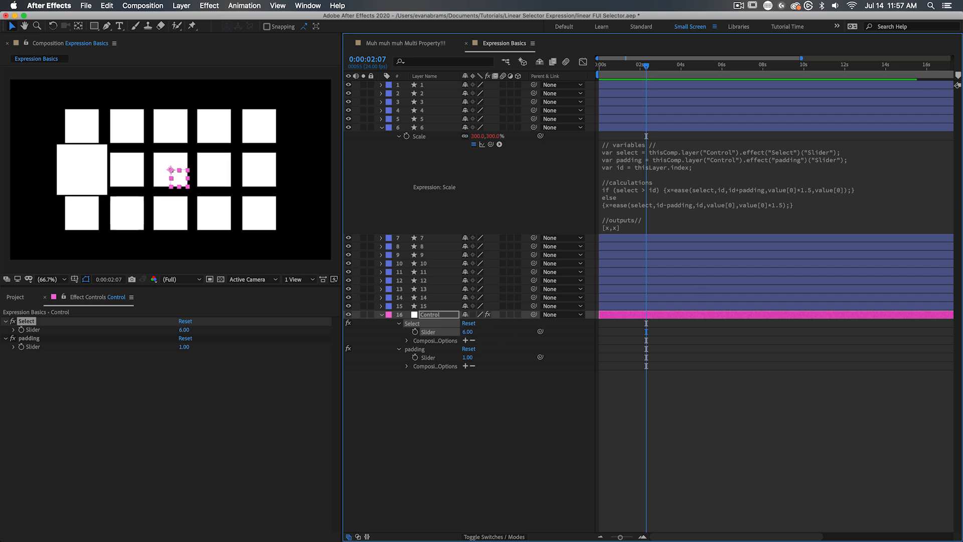
mouse_move(674, 130)
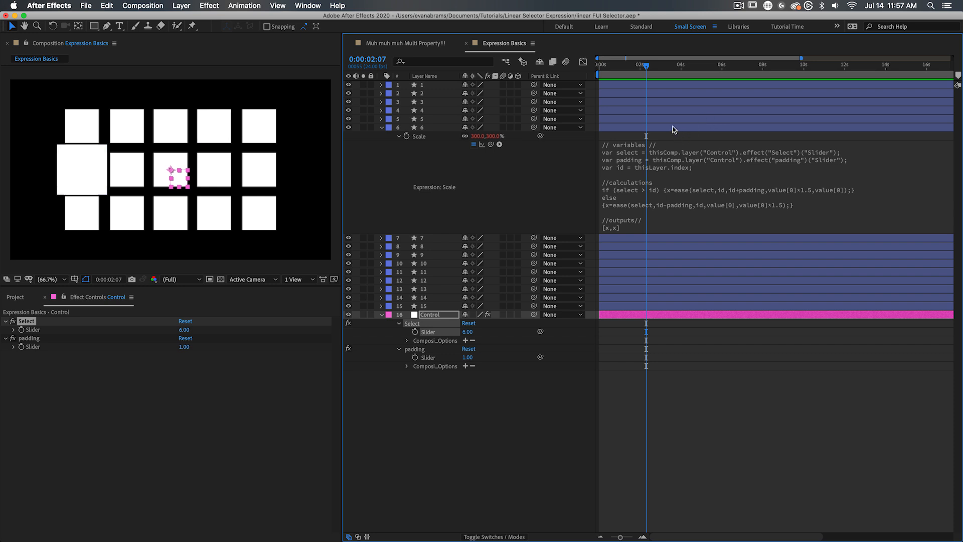
- Put the Scale expression's if and else bodies on separate indented lines
left_click(424, 127)
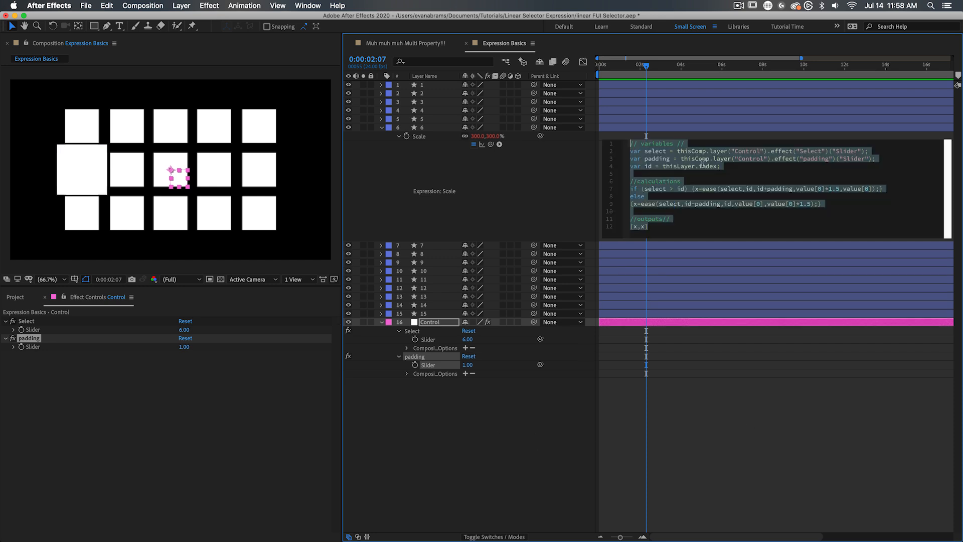
left_click(708, 223)
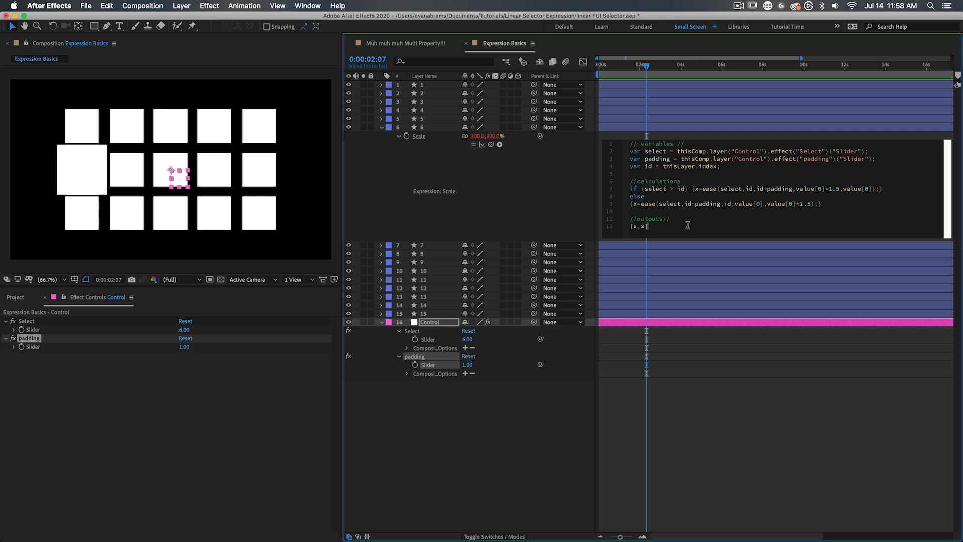
mouse_move(737, 231)
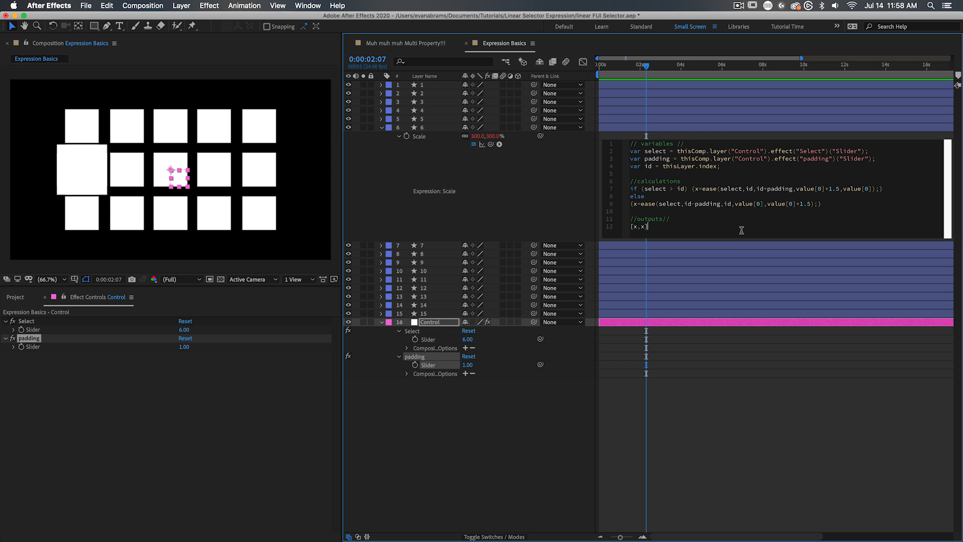
double_click(639, 226)
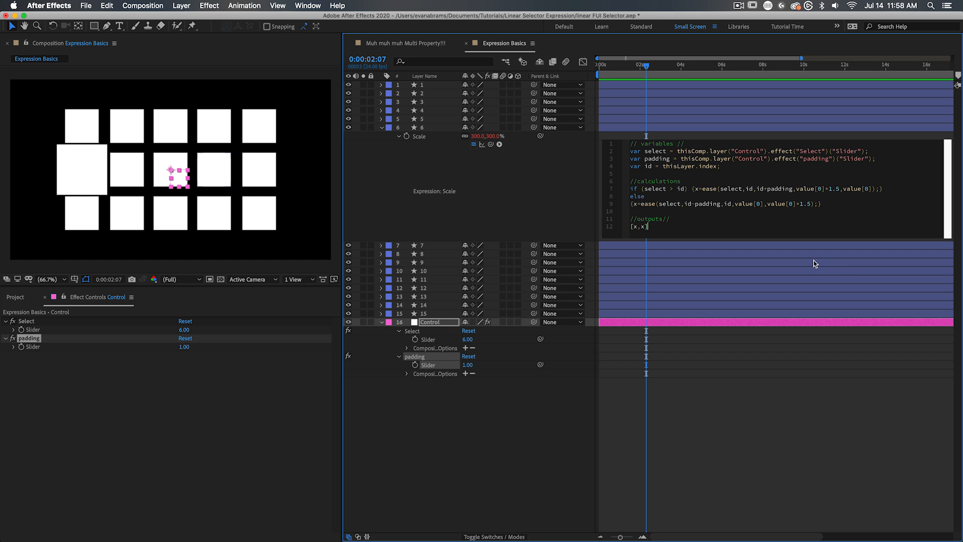
mouse_move(677, 228)
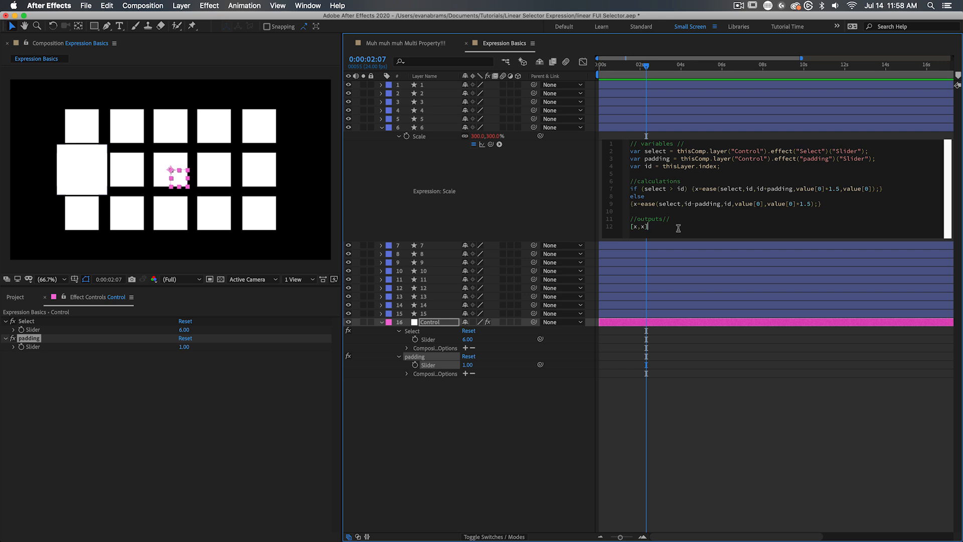
mouse_move(721, 188)
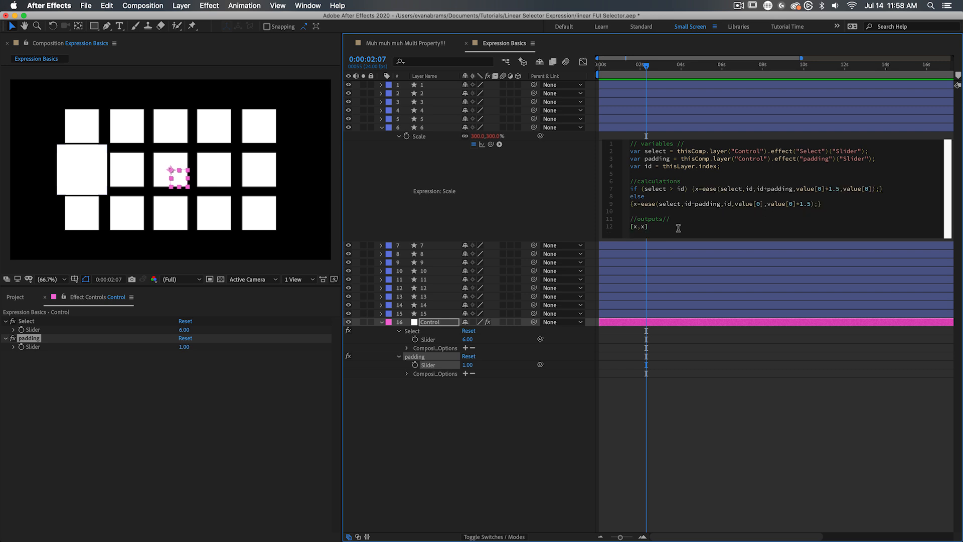
mouse_move(684, 222)
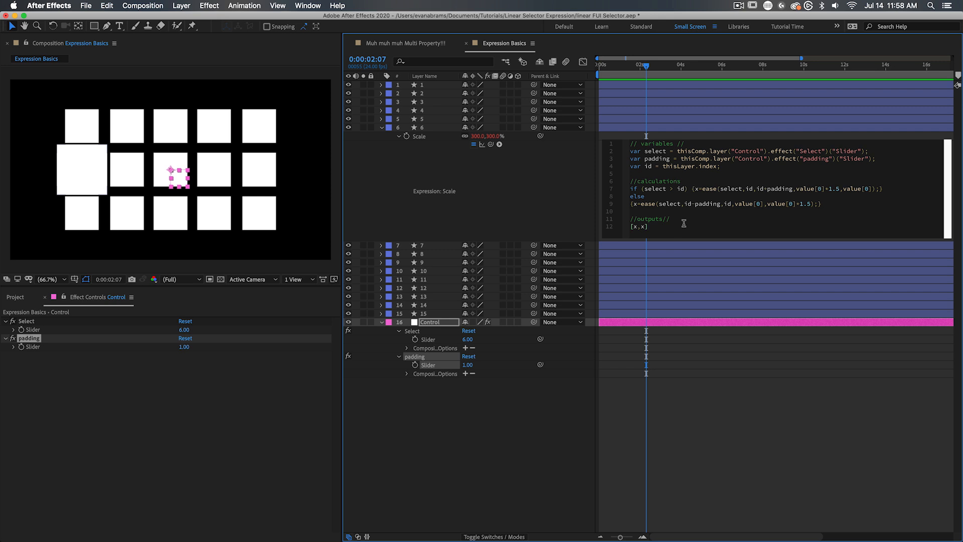
mouse_move(688, 188)
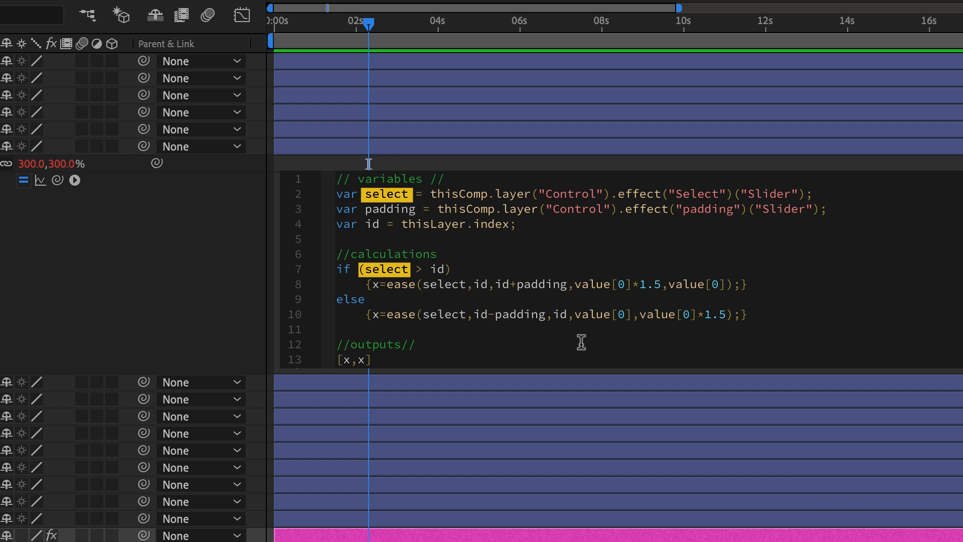
double_click(371, 225)
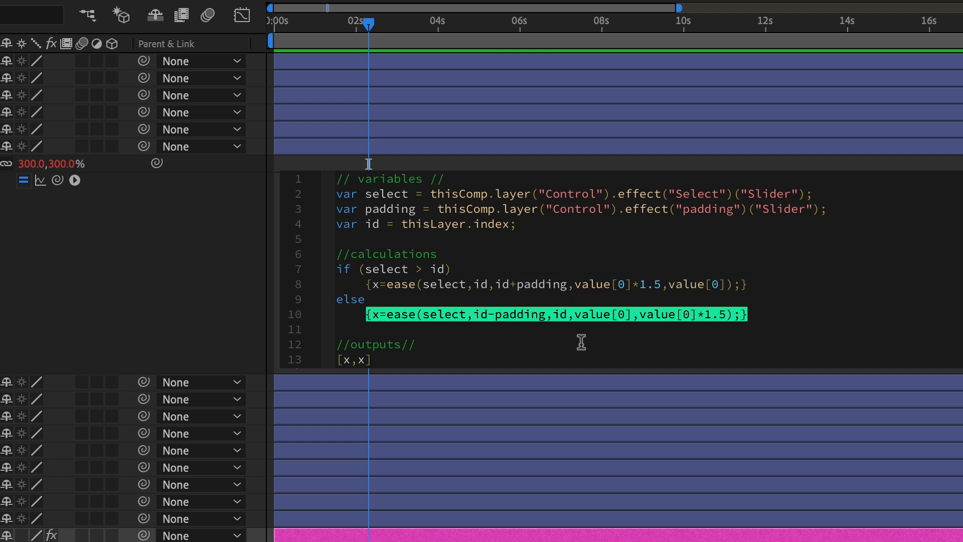
left_click(556, 329)
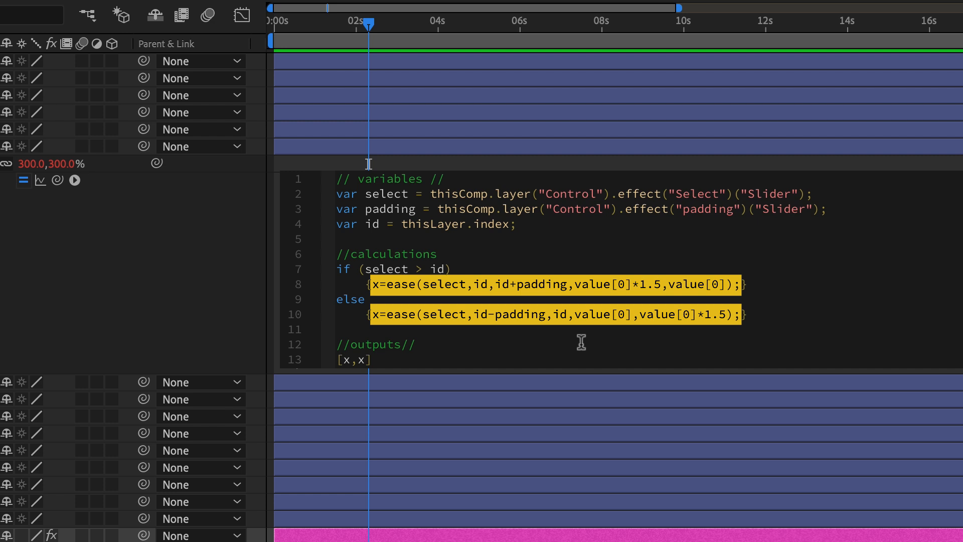
double_click(354, 360)
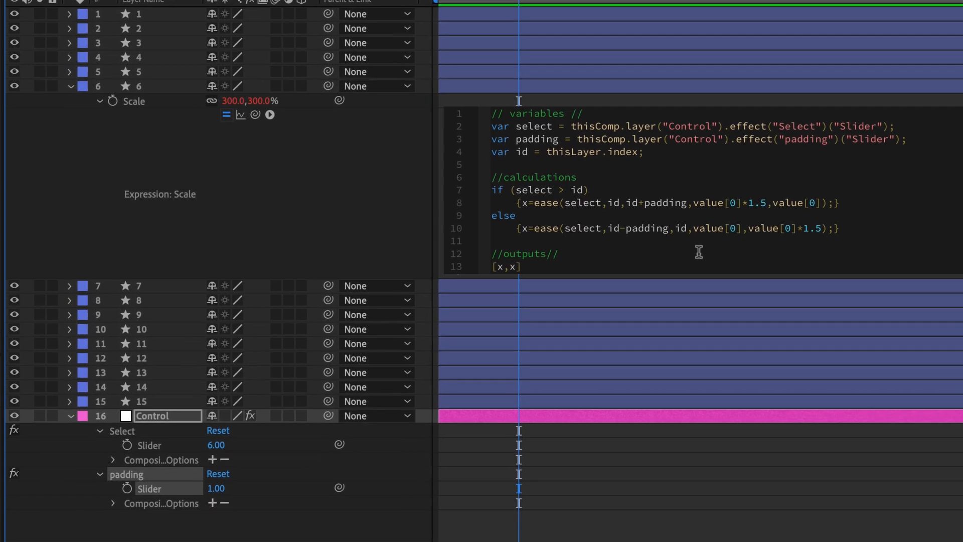
double_click(521, 189)
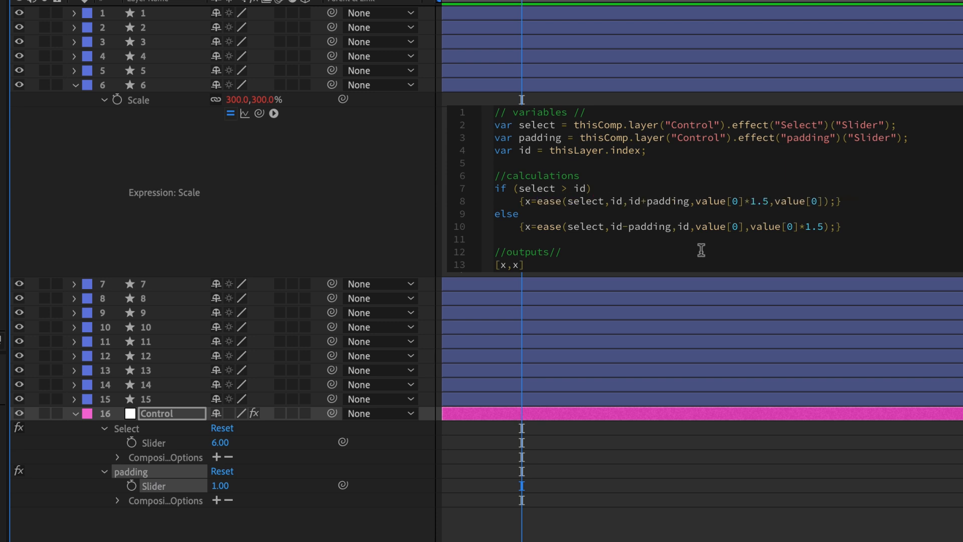
double_click(585, 202)
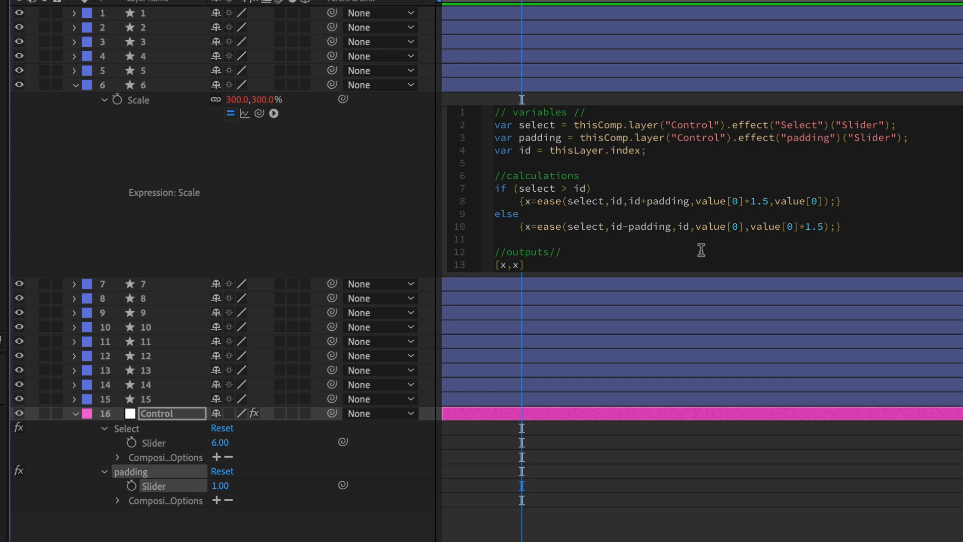
- Commit layer 6's reformatted Scale expression
double_click(585, 226)
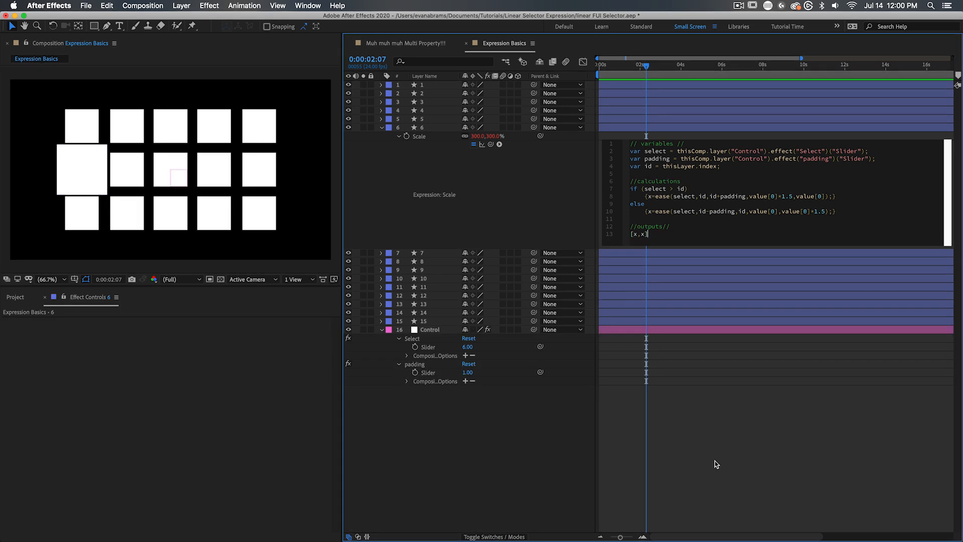
left_click(419, 136)
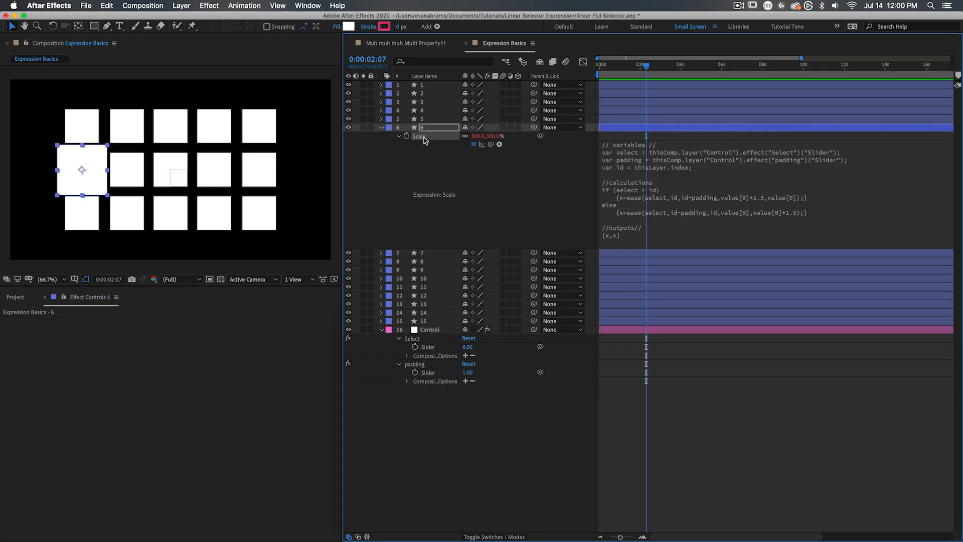
- Collapse layer 6, restore padding to 1 with Select at 8, and reselect layer 6
left_click(381, 127)
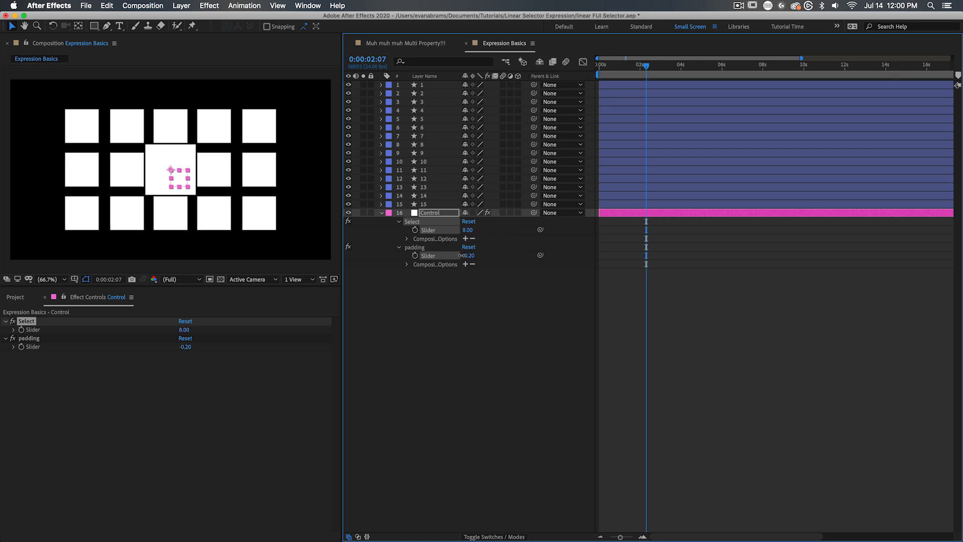
double_click(466, 255)
type("1")
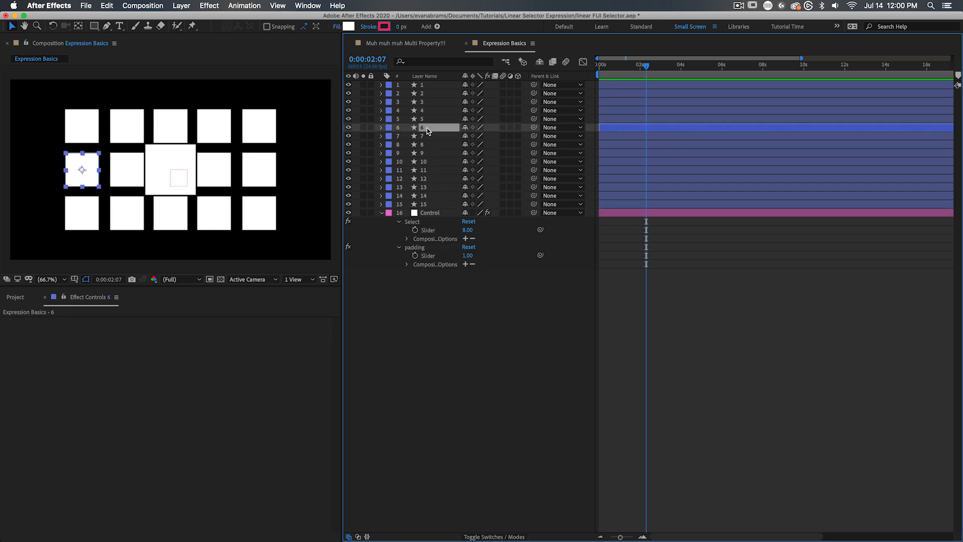
left_click(381, 127)
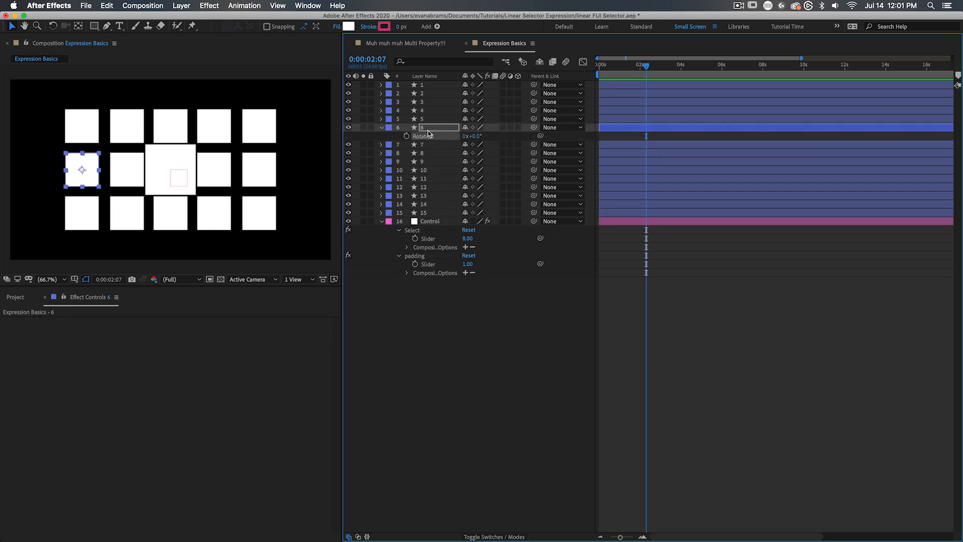
- Give layer 6's Rotation the copied expression, using value plus 360
left_click(381, 136)
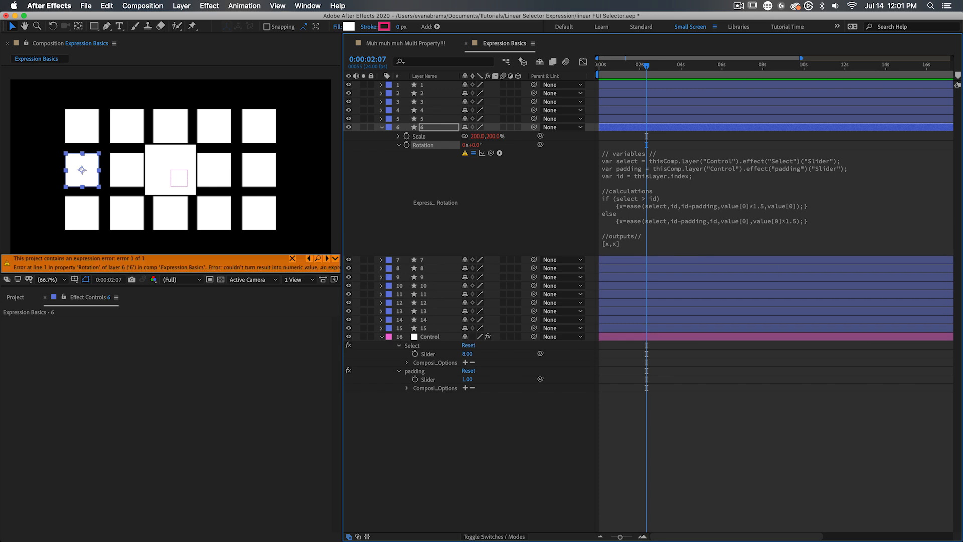
mouse_move(635, 249)
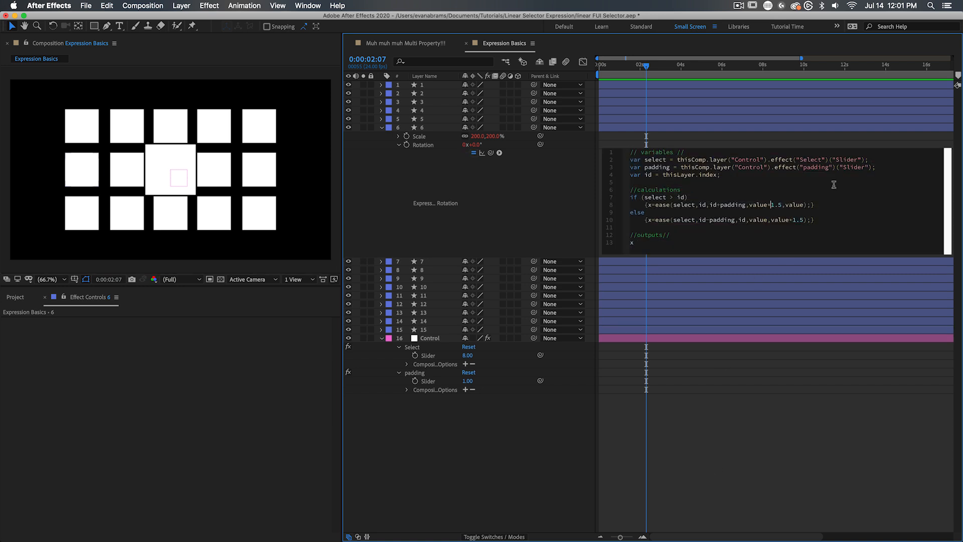
type("+360")
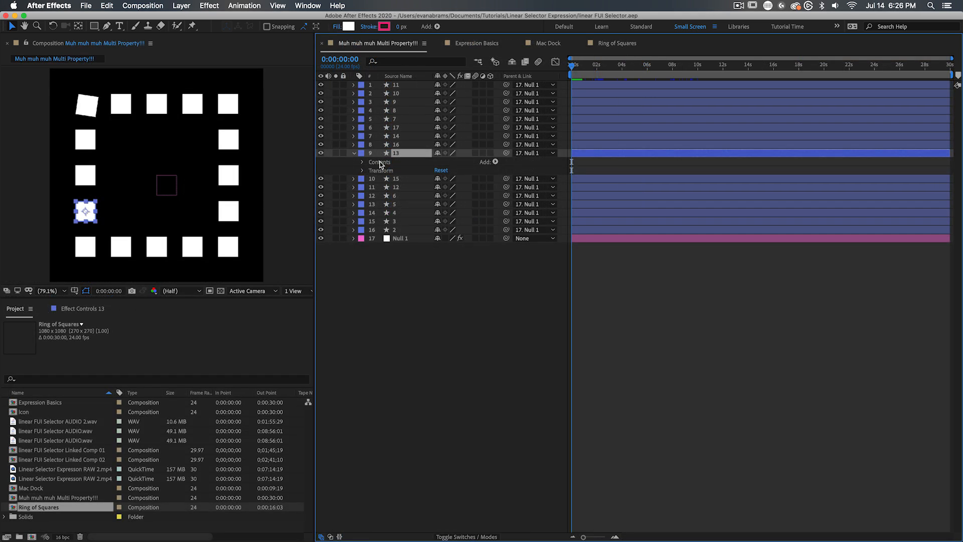
- Show layer 13's Position expression, select Null 1, and preview its keyframed sliders
left_click(354, 153)
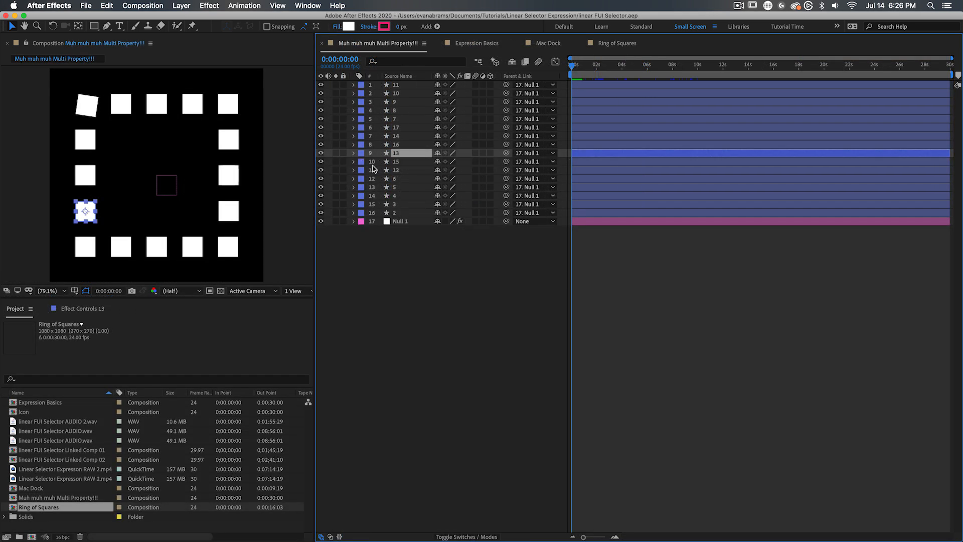
left_click(354, 153)
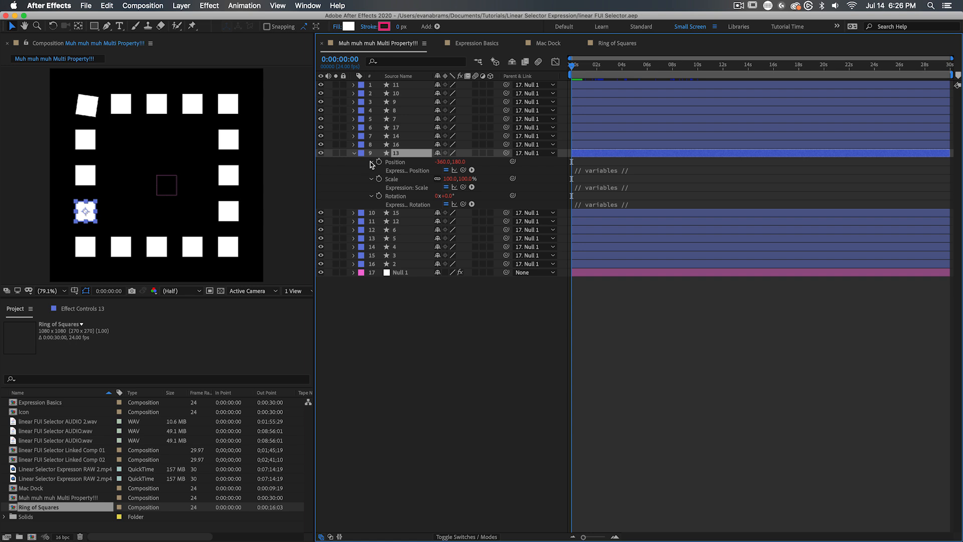
left_click(371, 171)
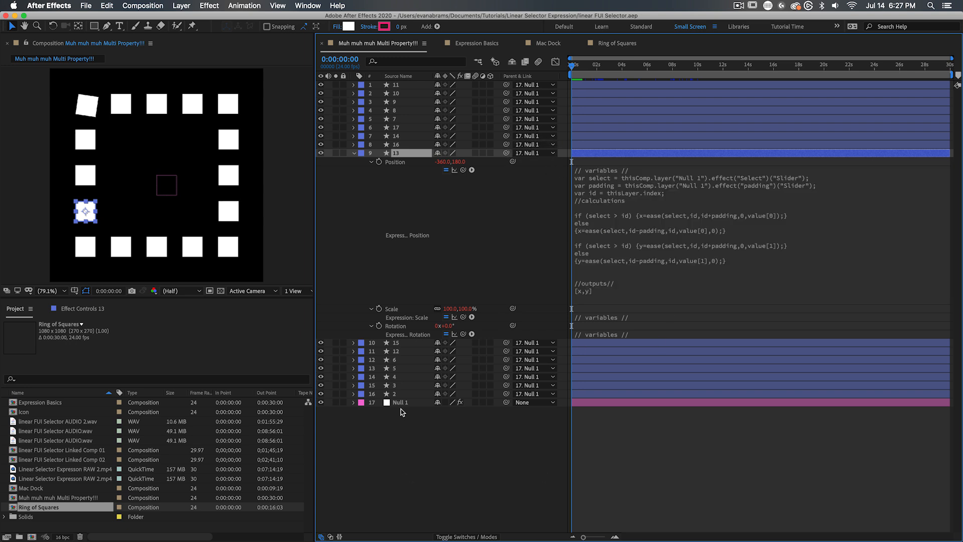
left_click(406, 403)
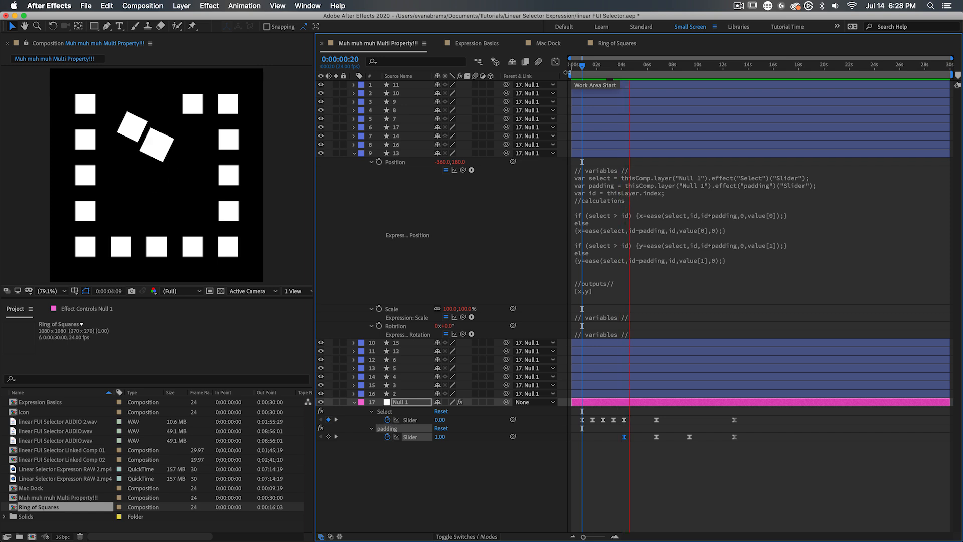
left_click(655, 65)
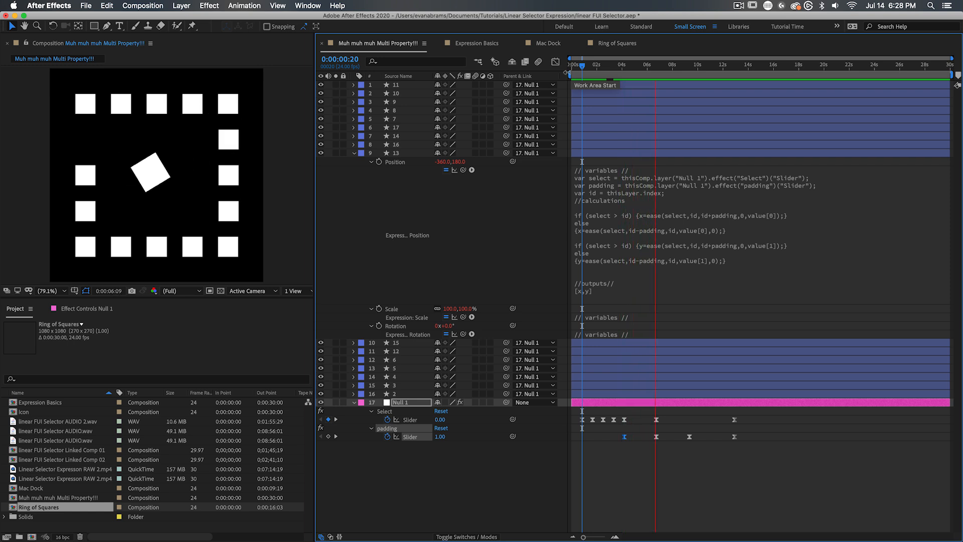
left_click(655, 64)
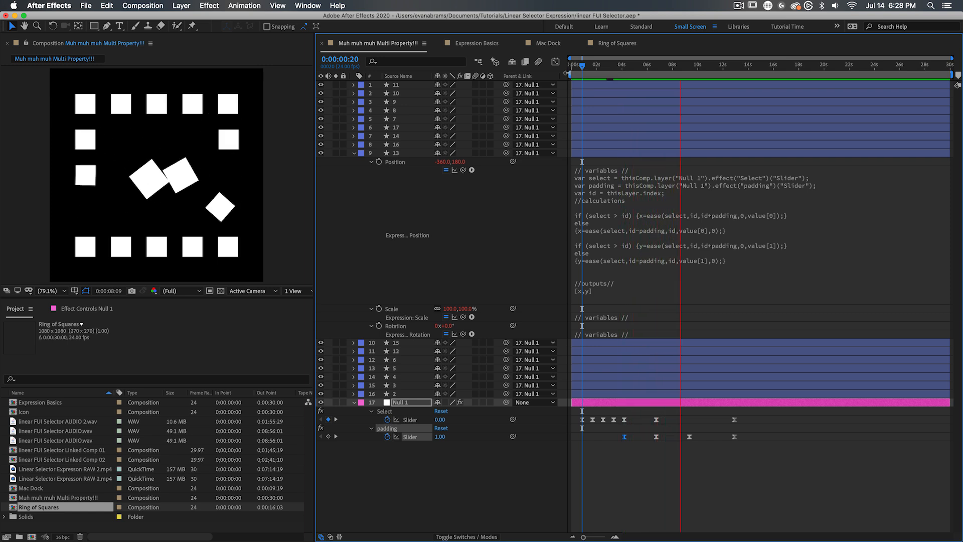